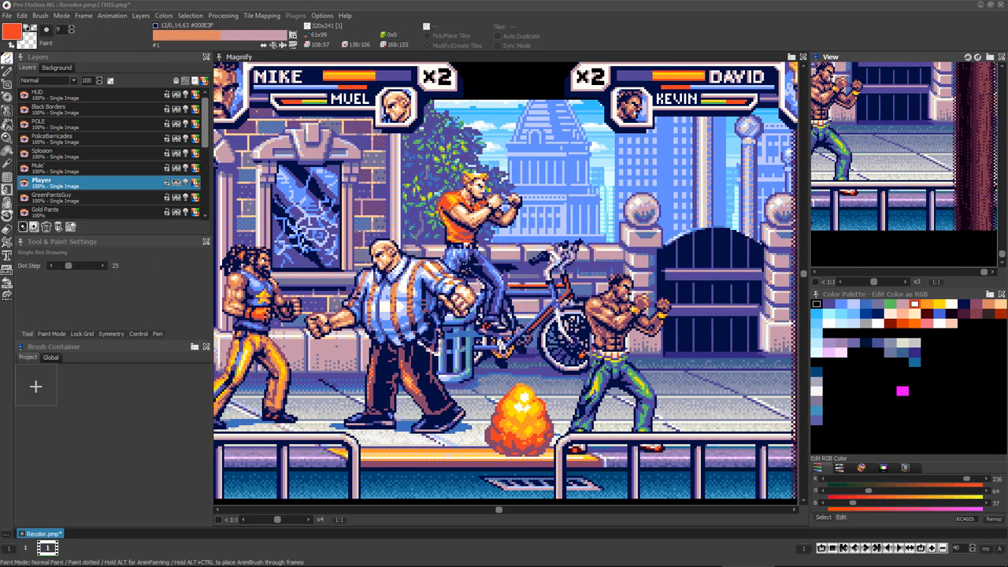
# Switch from the brawler mockup to the GameScreen.png platformer document
pyautogui.click(47, 532)
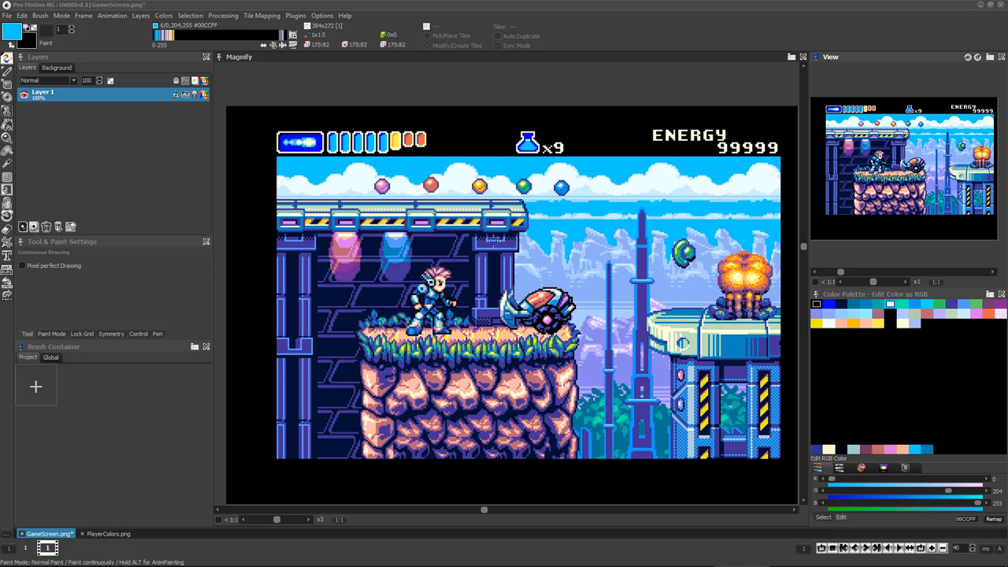
pyautogui.moveTo(491, 245)
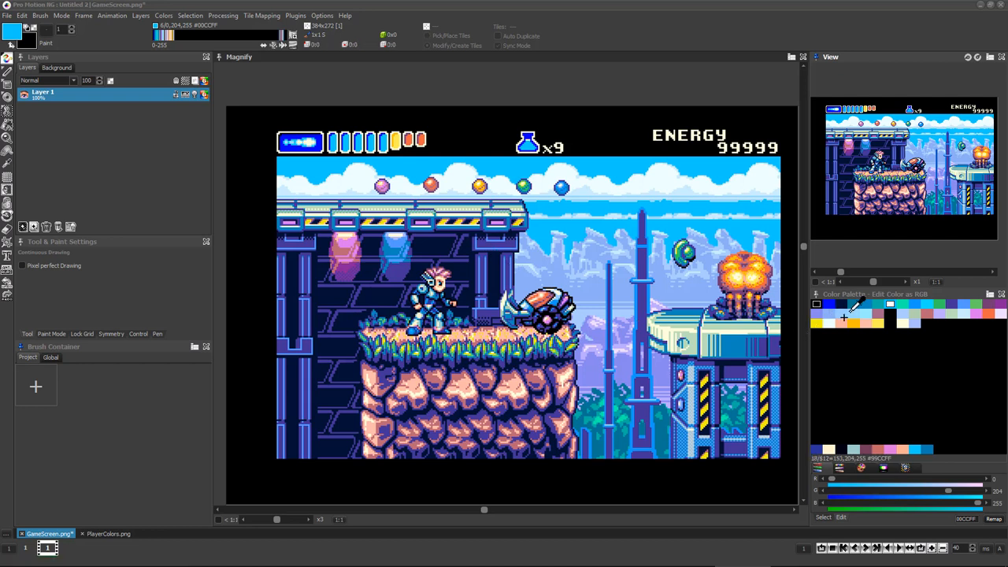
# Select a palette slot range and make a light-blue ramp for the sky gradient
pyautogui.click(890, 305)
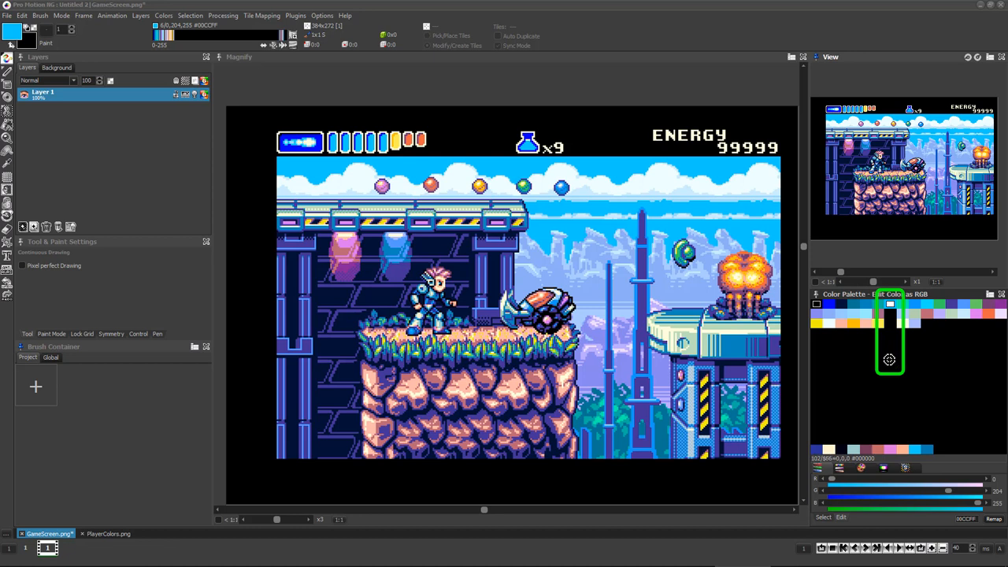
pyautogui.click(890, 362)
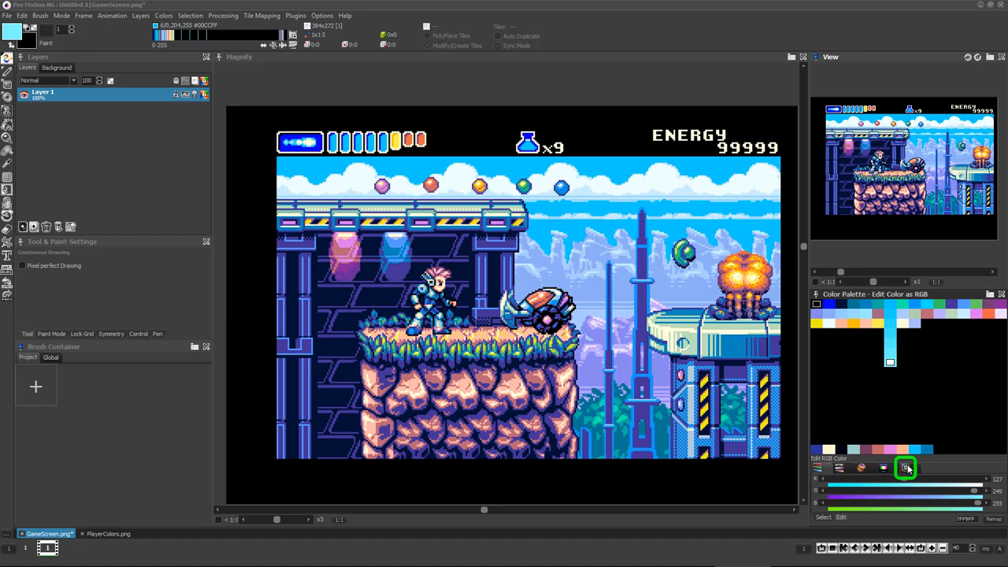
# Build a stencil from the sky's light-blue shades and invert it to protect all other colours
pyautogui.click(906, 466)
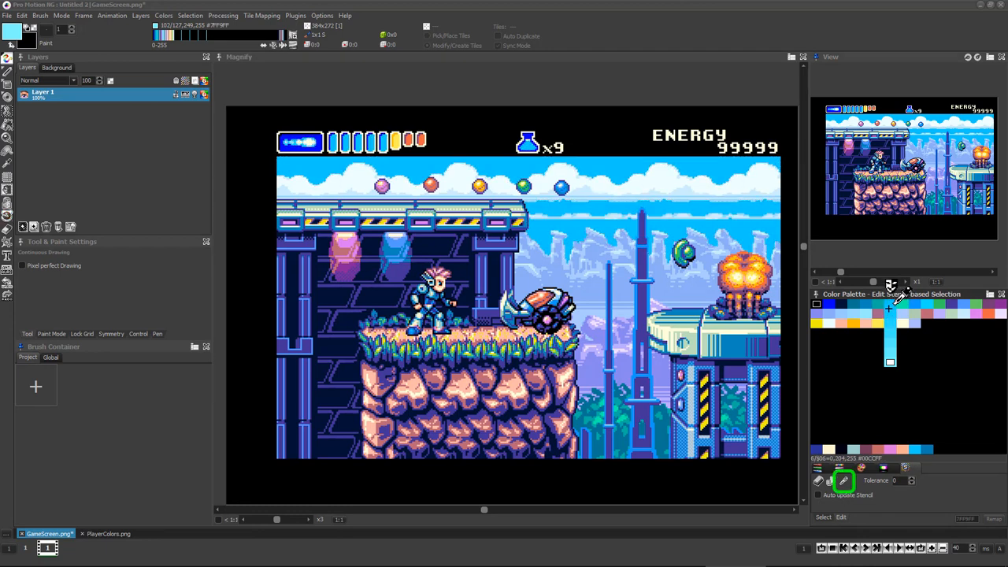
pyautogui.click(845, 482)
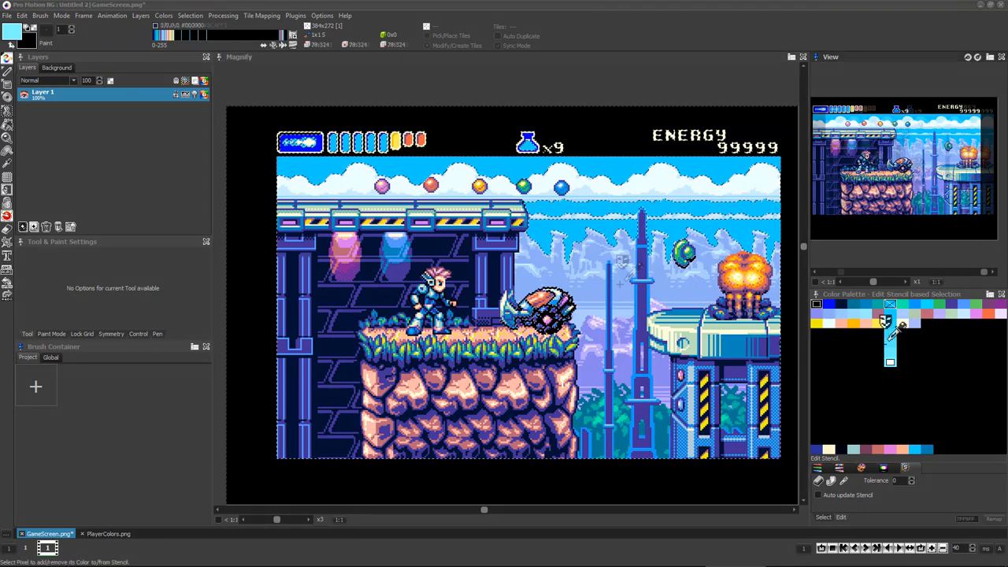
pyautogui.click(832, 482)
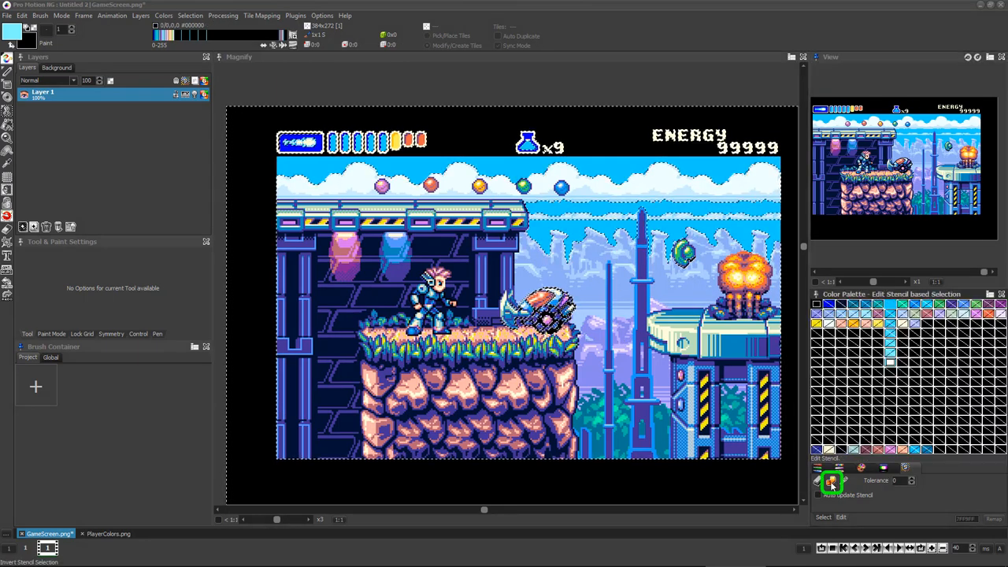
pyautogui.click(831, 482)
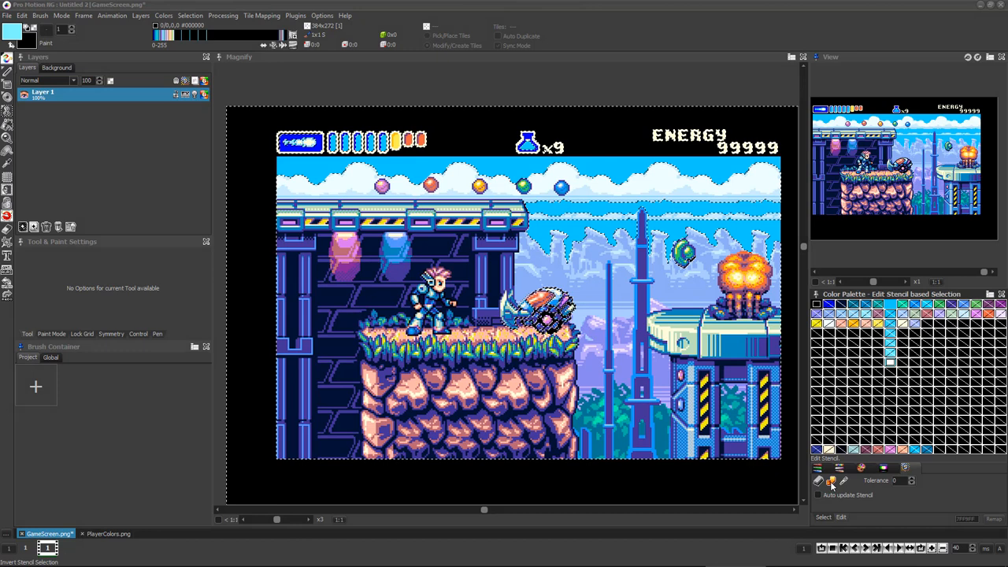
# Return the palette to Edit Color as RGB mode, leaving the sky stencil enabled
pyautogui.click(817, 481)
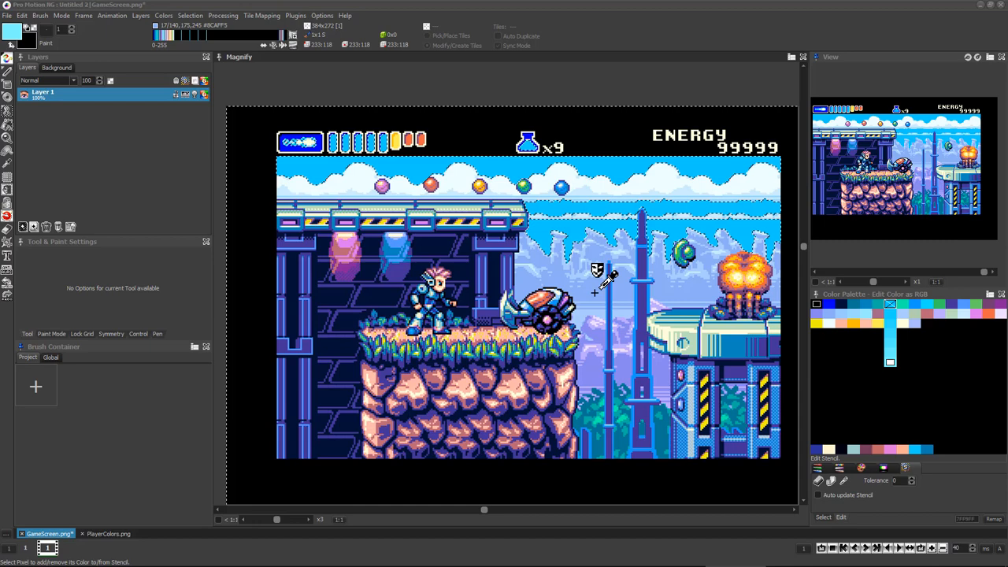
pyautogui.moveTo(618, 212)
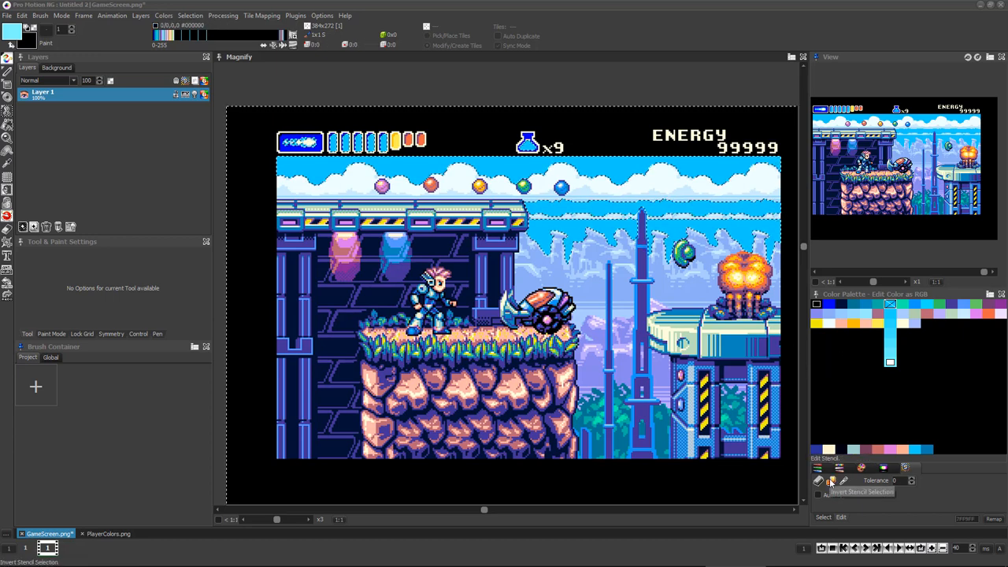
# Choose the gradient Fill tool with Ordered dithering for the stencilled sky
pyautogui.click(817, 480)
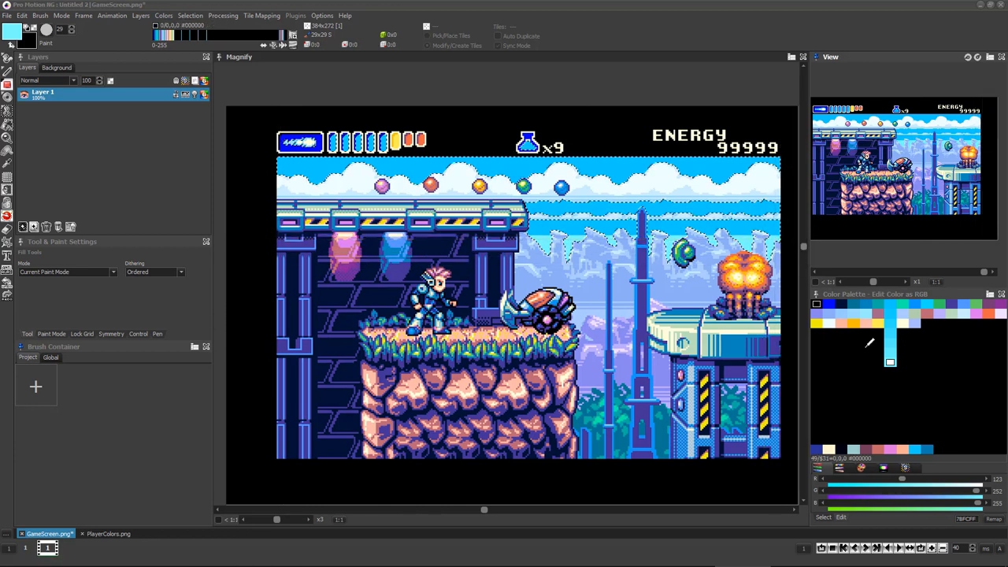
# Fill the stencilled sky area with the dithered light-blue gradient
pyautogui.click(881, 466)
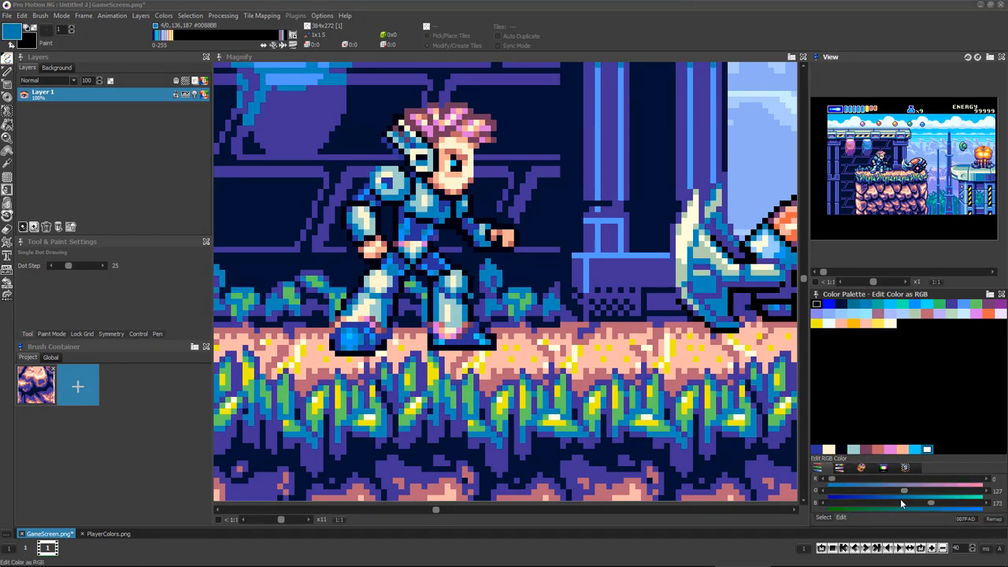
pyautogui.moveTo(929, 503); pyautogui.dragTo(929, 503)
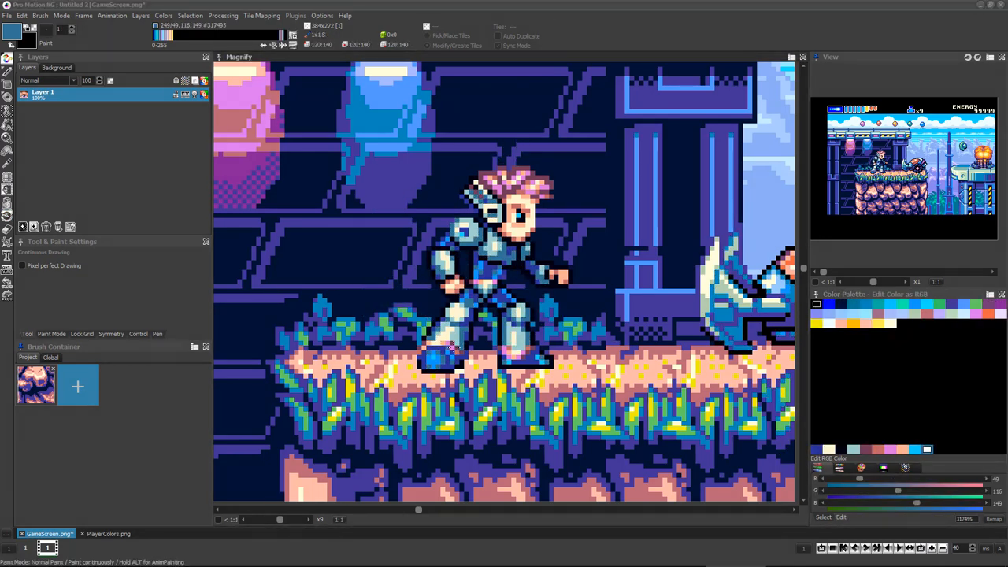
pyautogui.moveTo(532, 303)
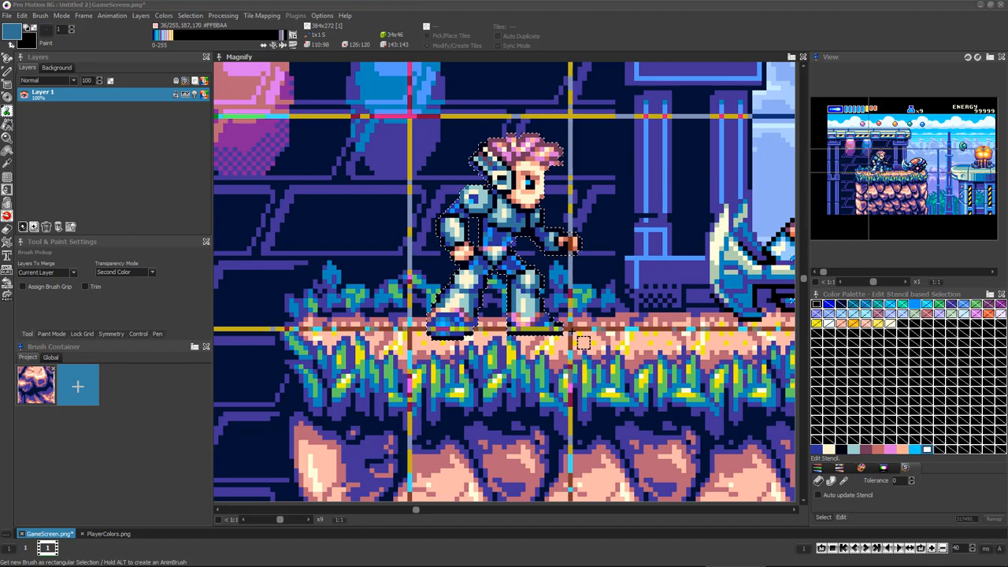
# Grab the player sprite as a brush with a rectangular selection, background colours stencilled out
pyautogui.click(817, 482)
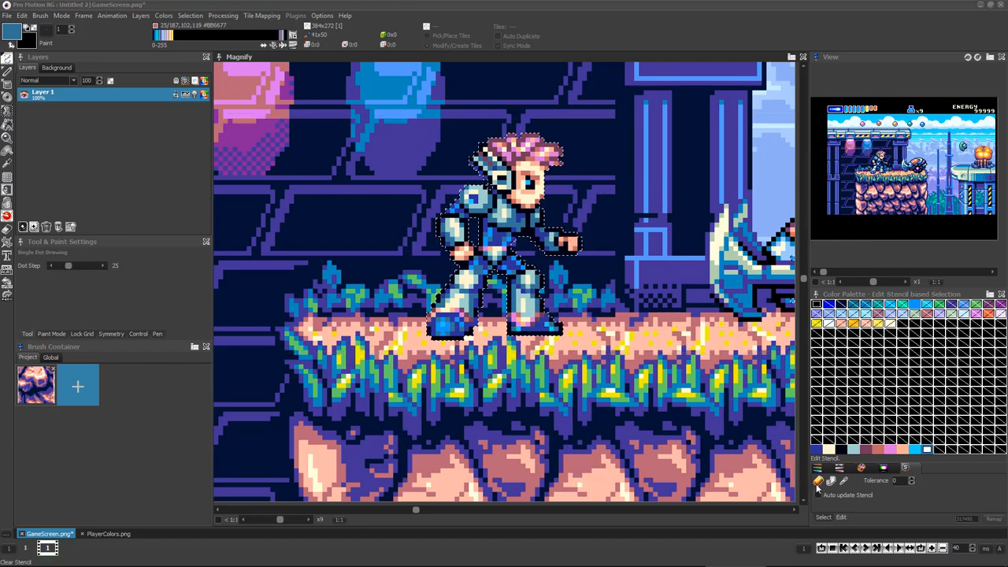